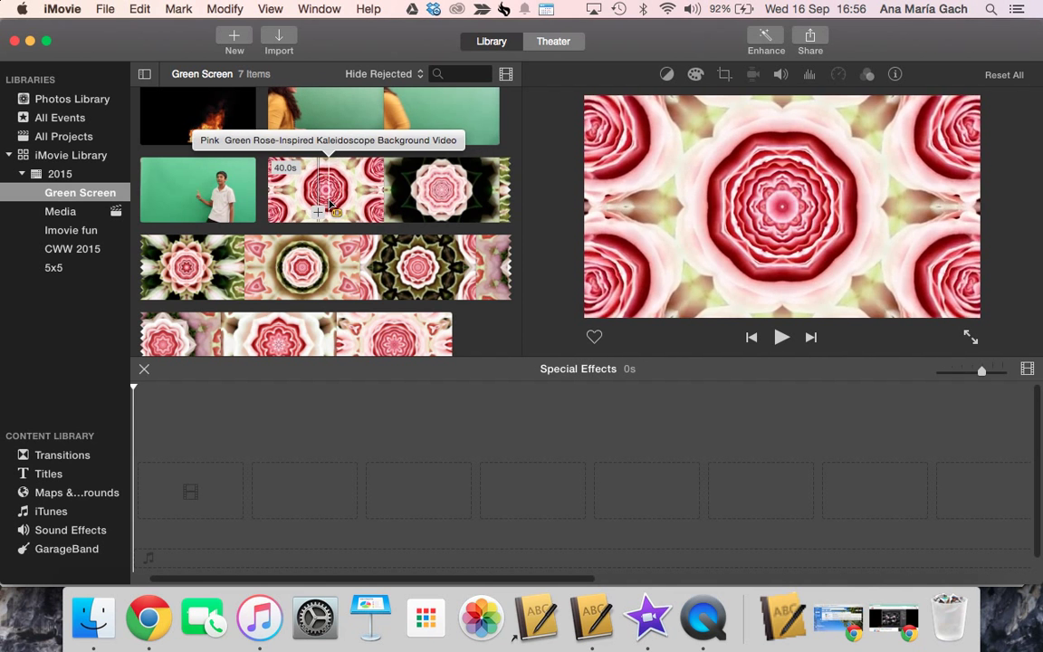
mouse_move(262, 460)
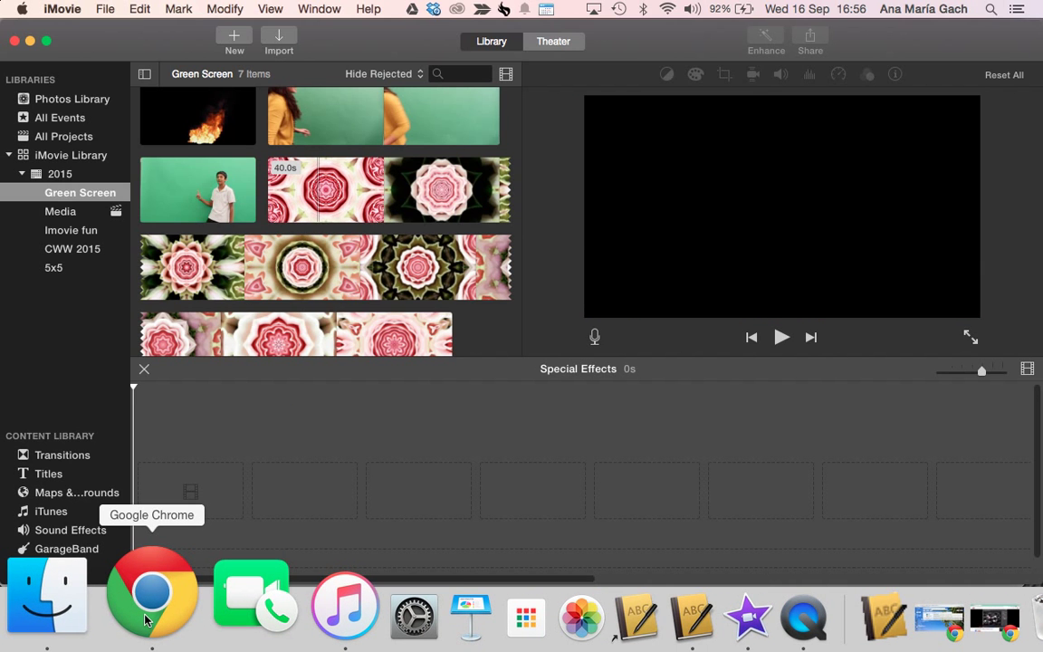
- Go from the rose kaleidoscope video to the zfootage channel's full Videos page
left_click(151, 593)
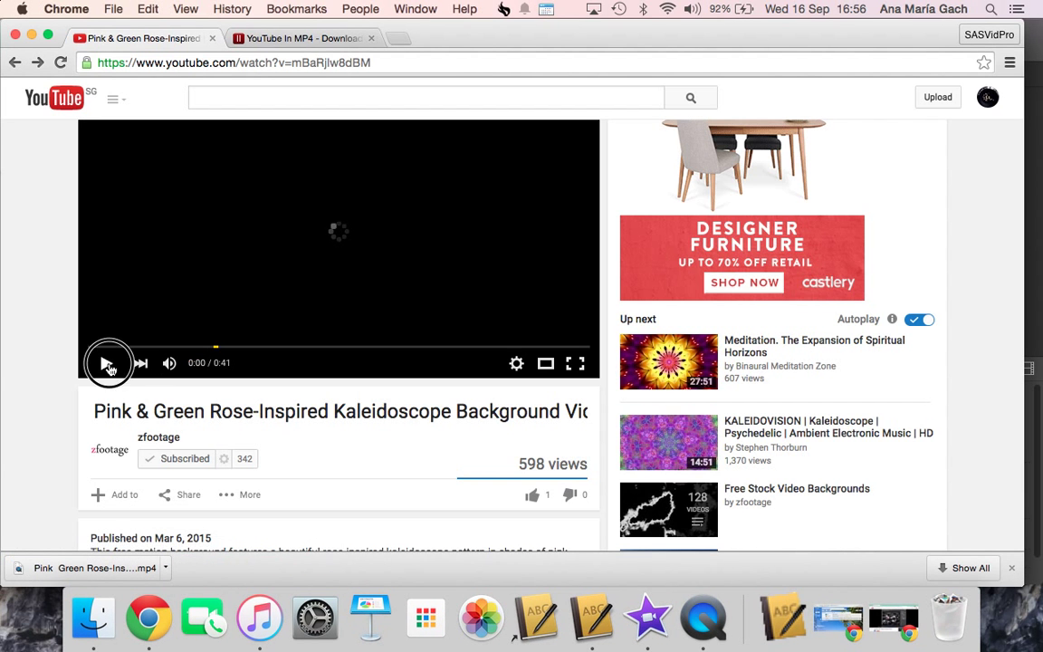
left_click(106, 363)
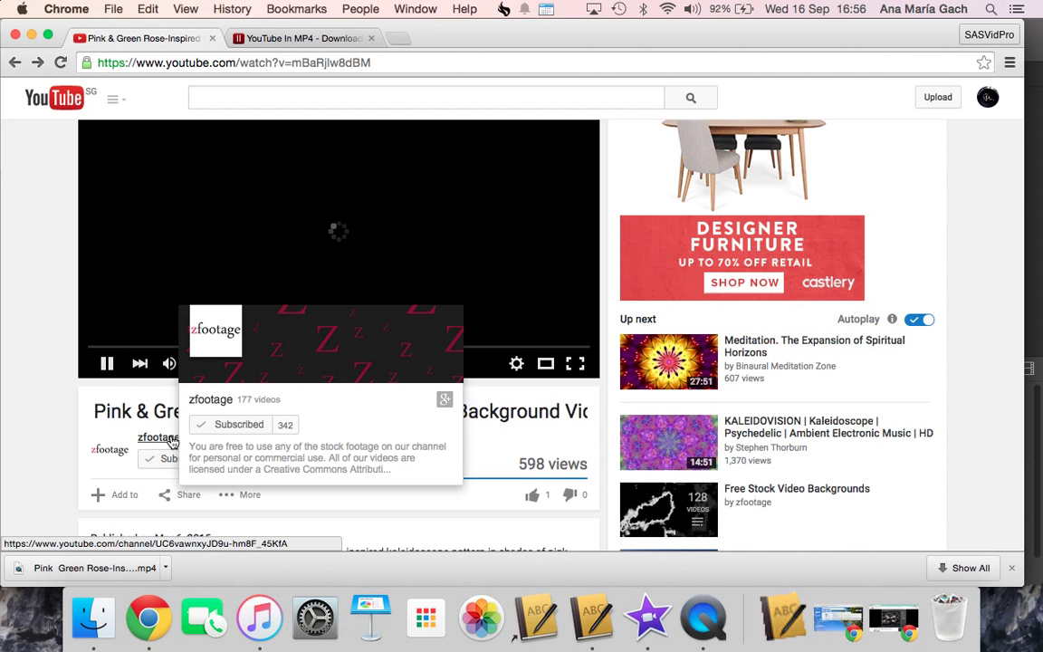
left_click(156, 438)
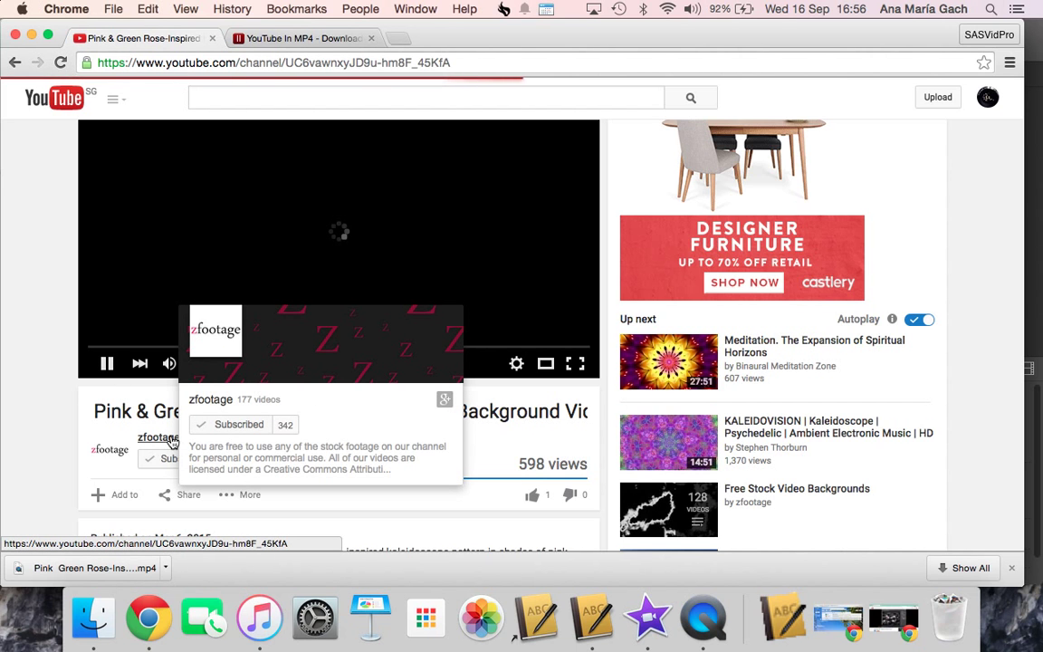
left_click(157, 437)
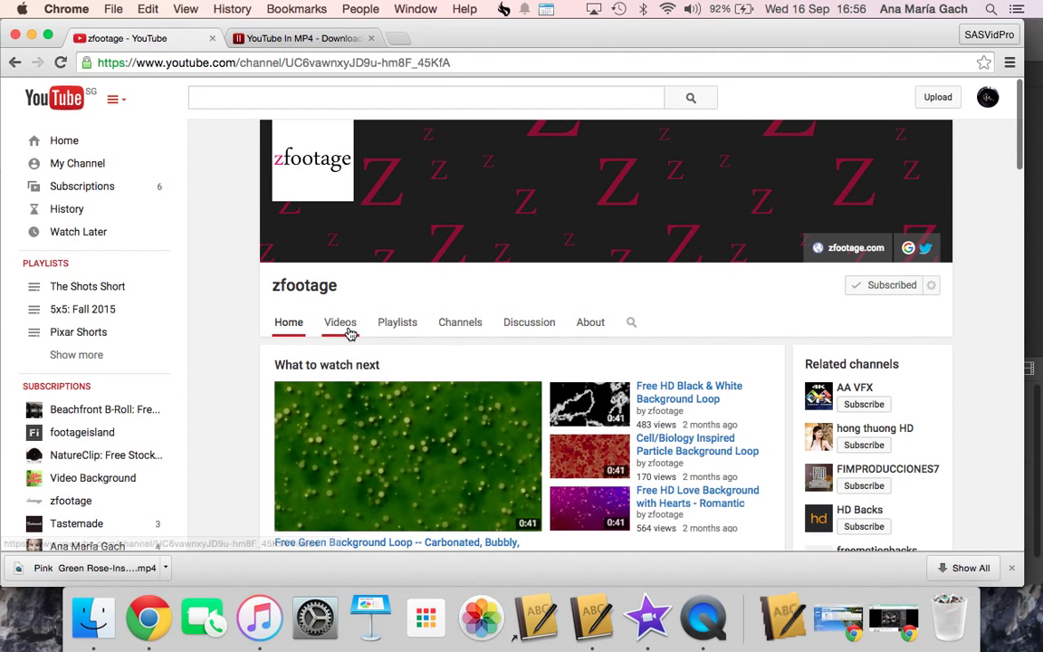
left_click(339, 322)
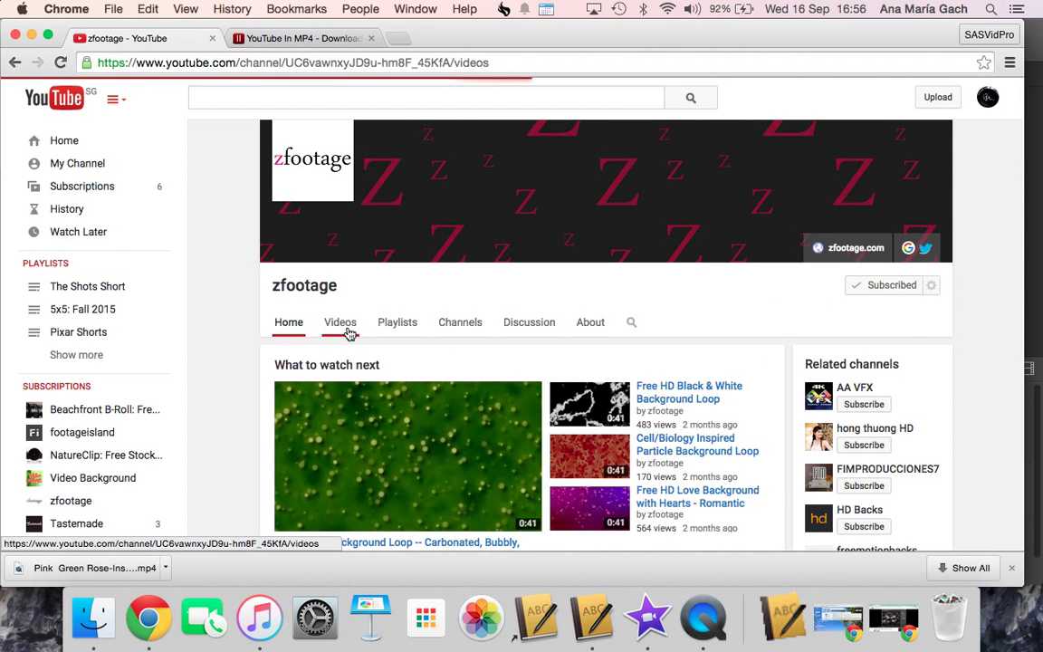
left_click(339, 323)
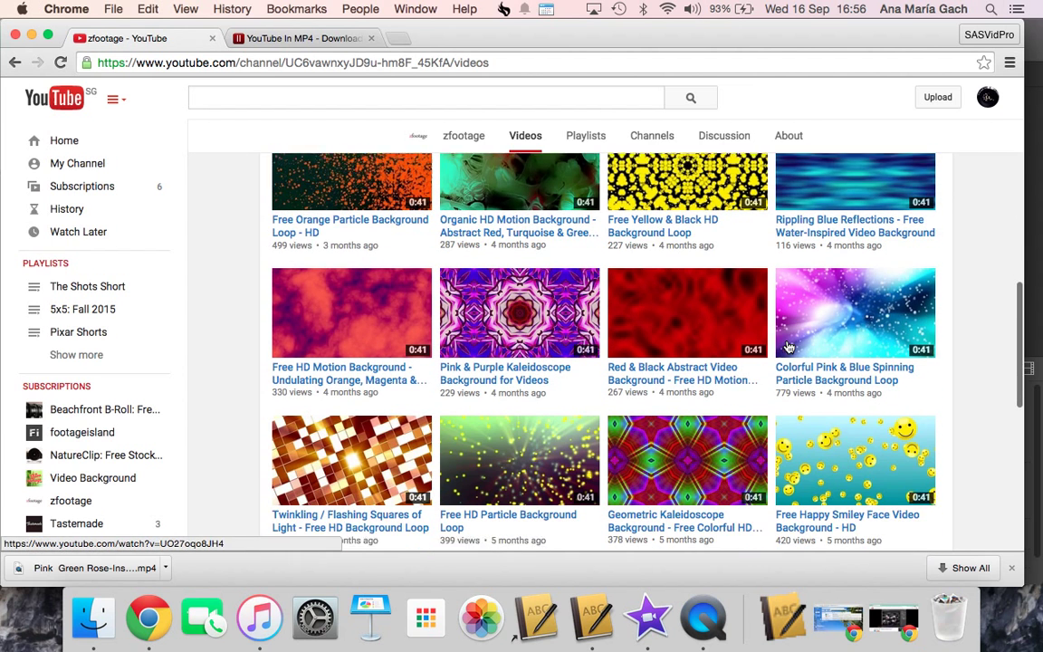
- Load more of the channel's free background clips beyond the first page
scroll("down", 3)
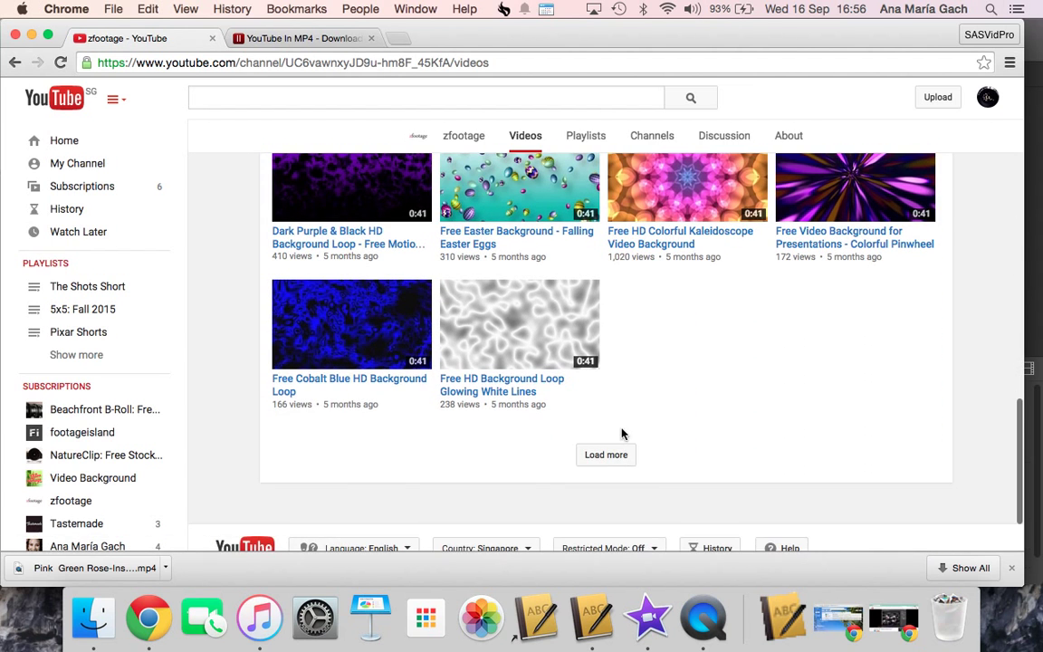
left_click(606, 455)
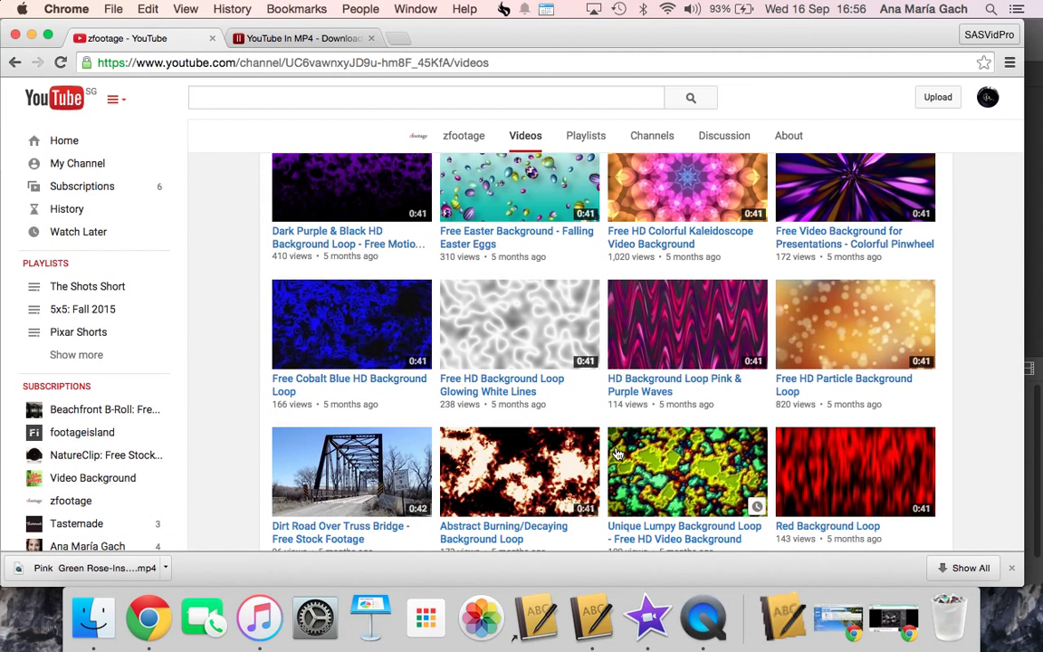
scroll("down", 3)
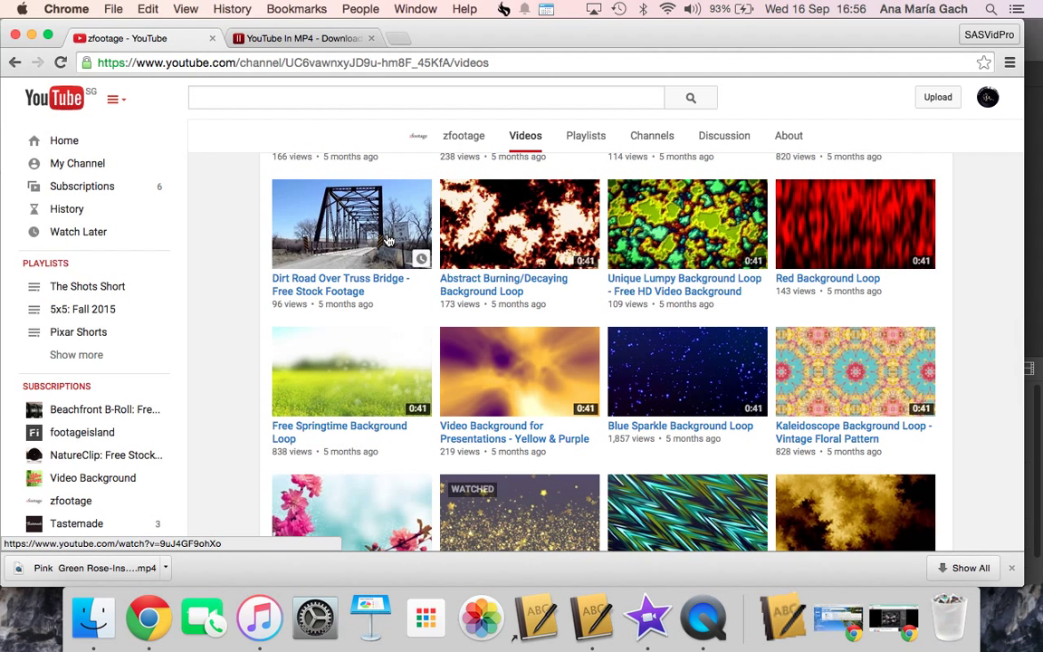
scroll("down", 3)
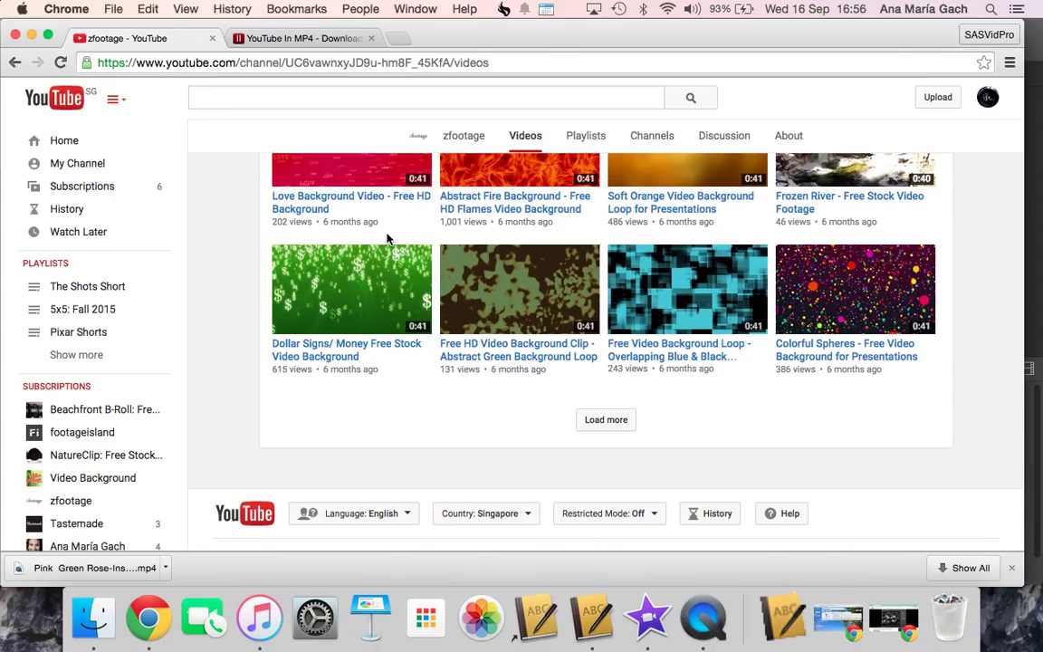
mouse_move(595, 441)
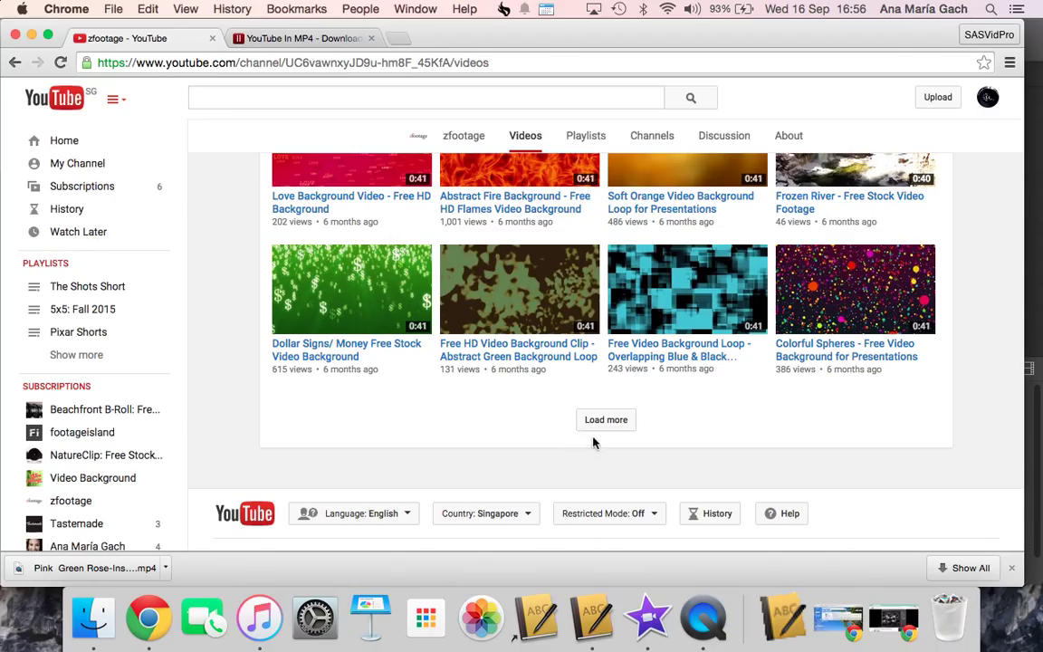
mouse_move(593, 433)
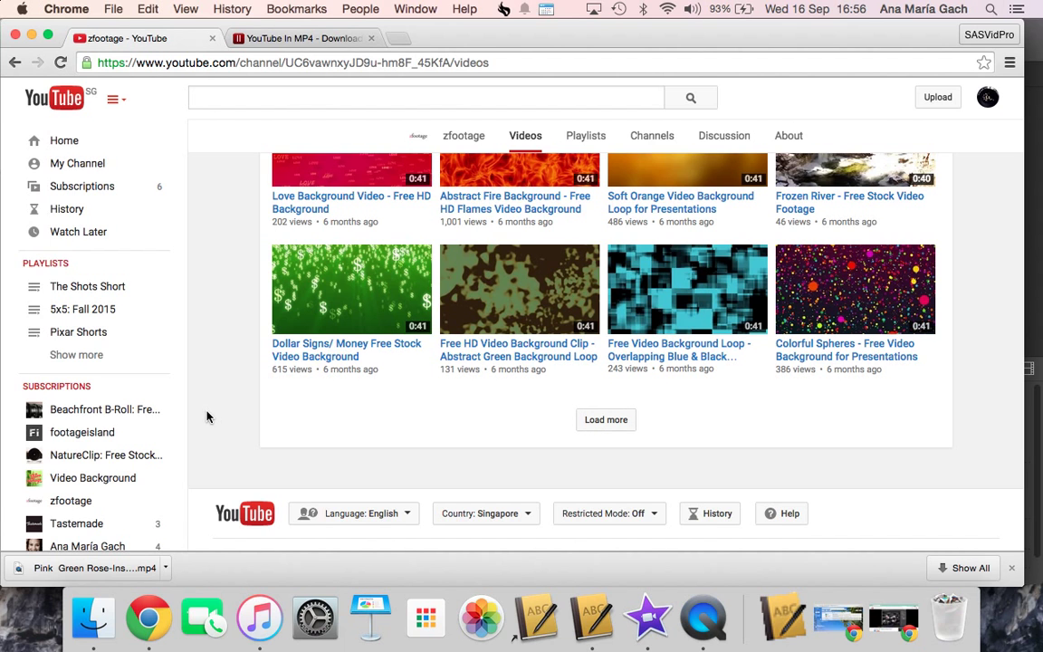
mouse_move(591, 634)
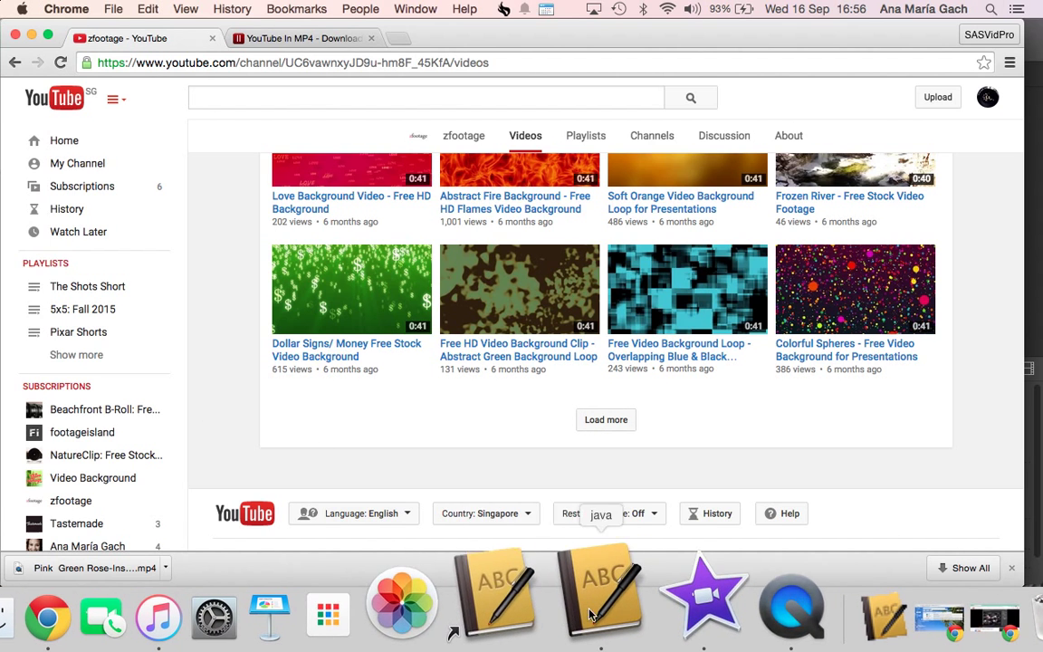
- Return to iMovie with the dancer clip placed in the Special Effects timeline
left_click(640, 602)
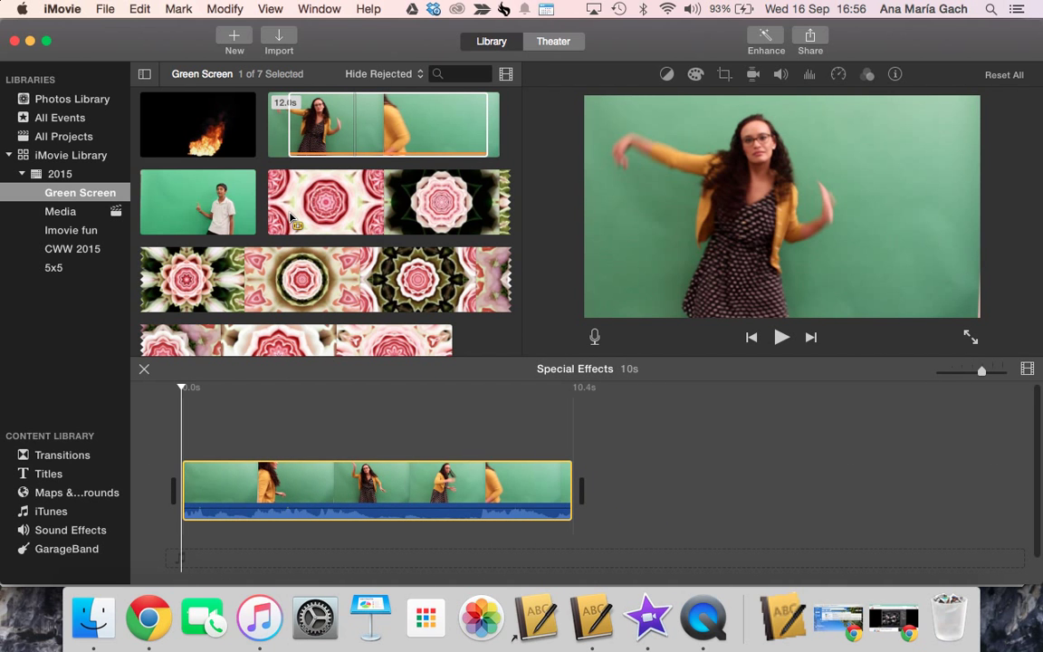
mouse_move(335, 263)
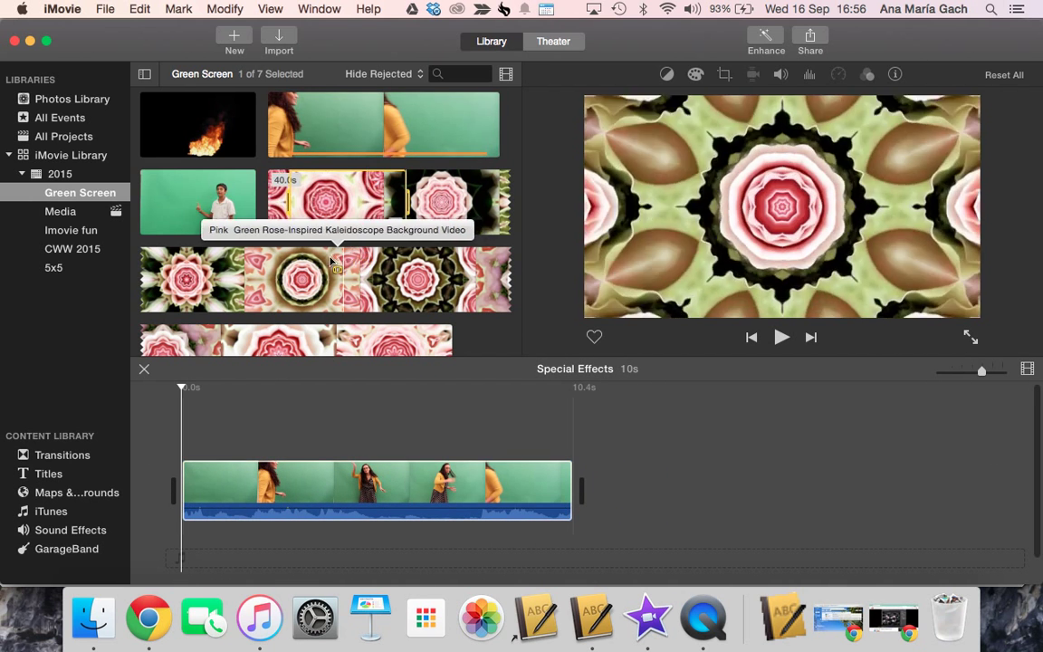
mouse_move(472, 206)
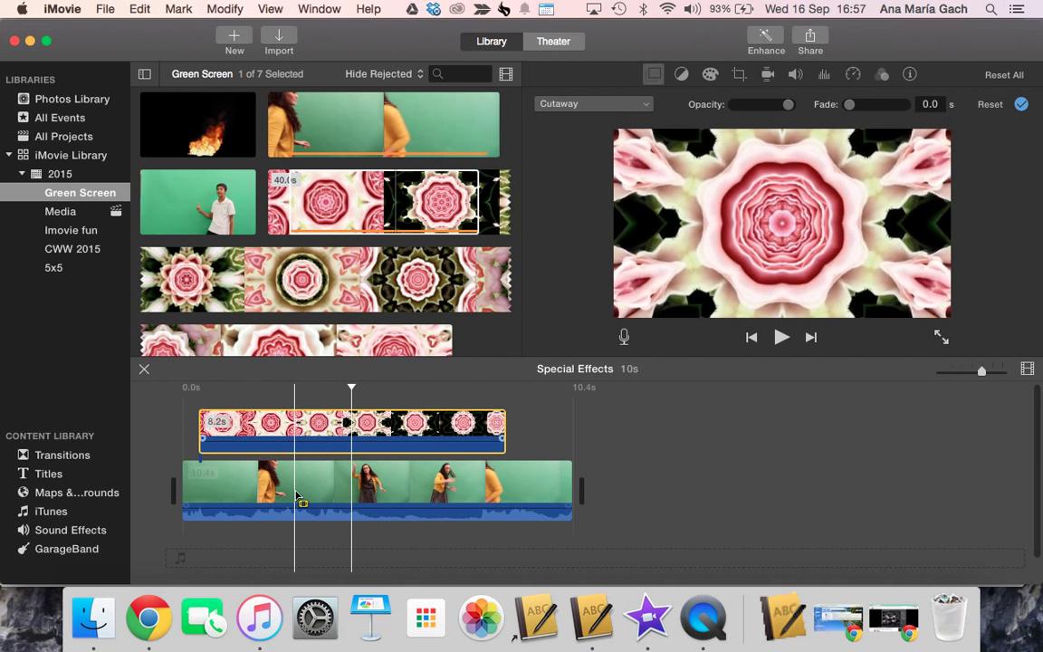
- Move the rose clip onto the main track, lengthen it, and select the dancer clip to layer above it
left_click_drag(353, 430, 523, 452)
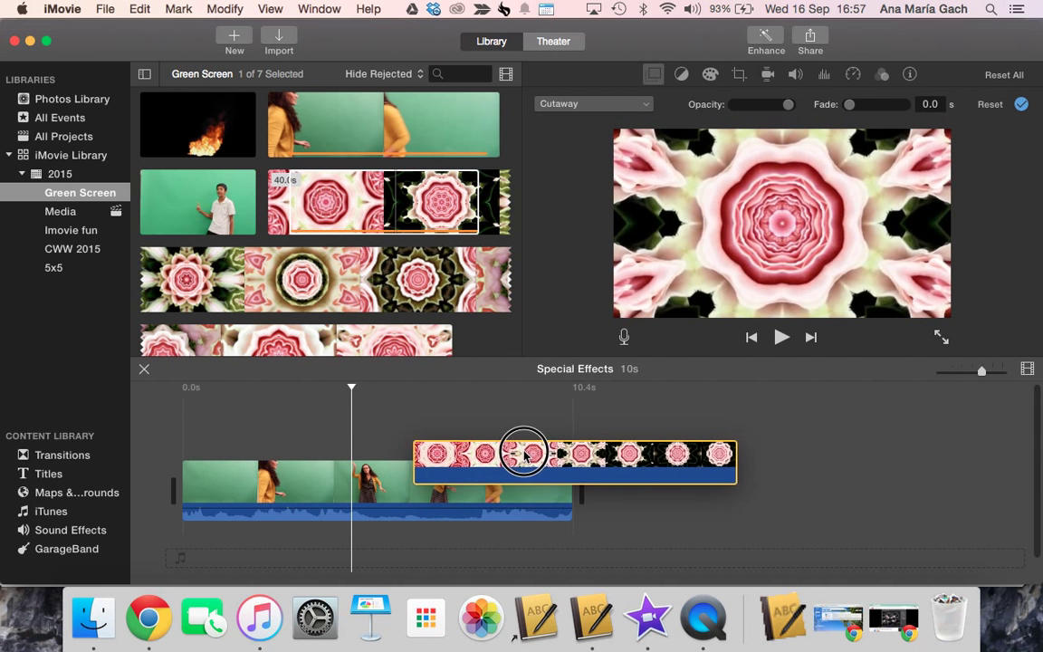
left_click_drag(524, 453, 743, 489)
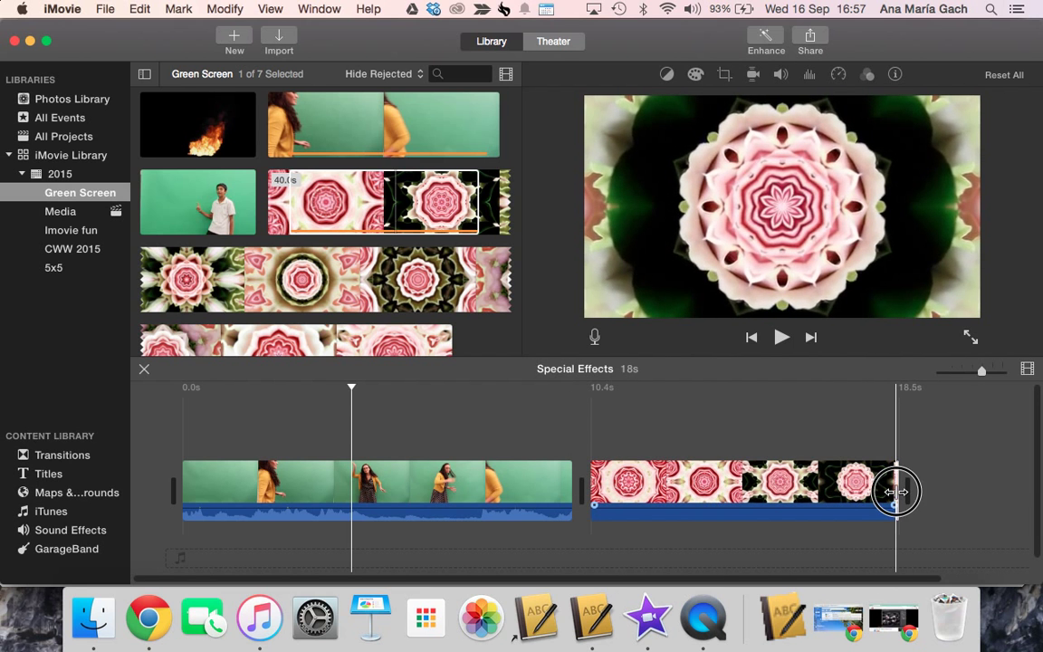
left_click_drag(897, 492, 954, 492)
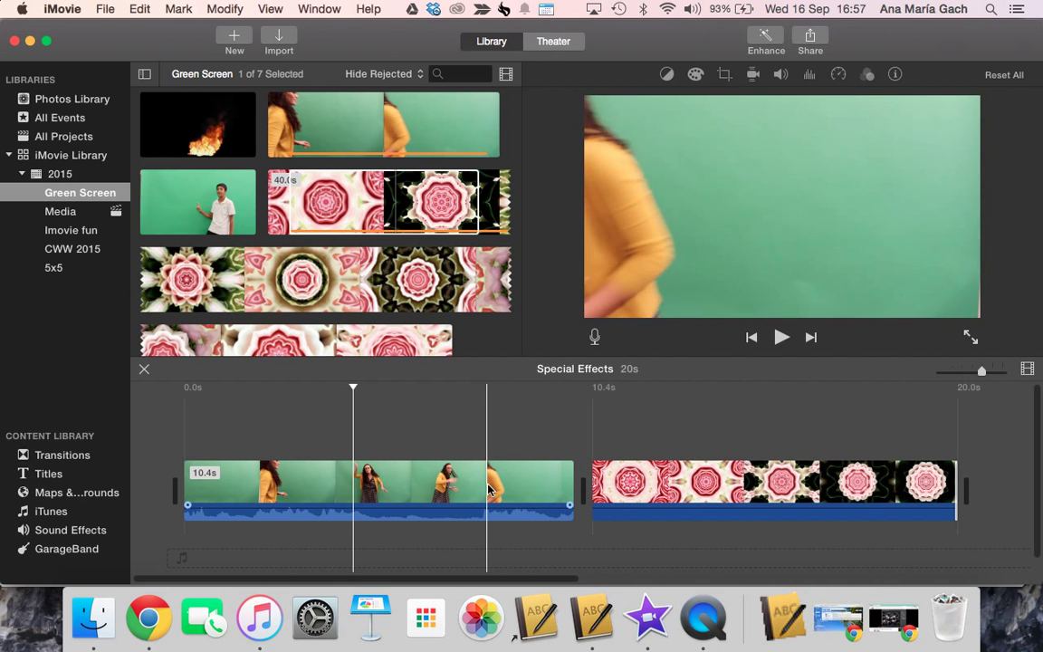
left_click(954, 482)
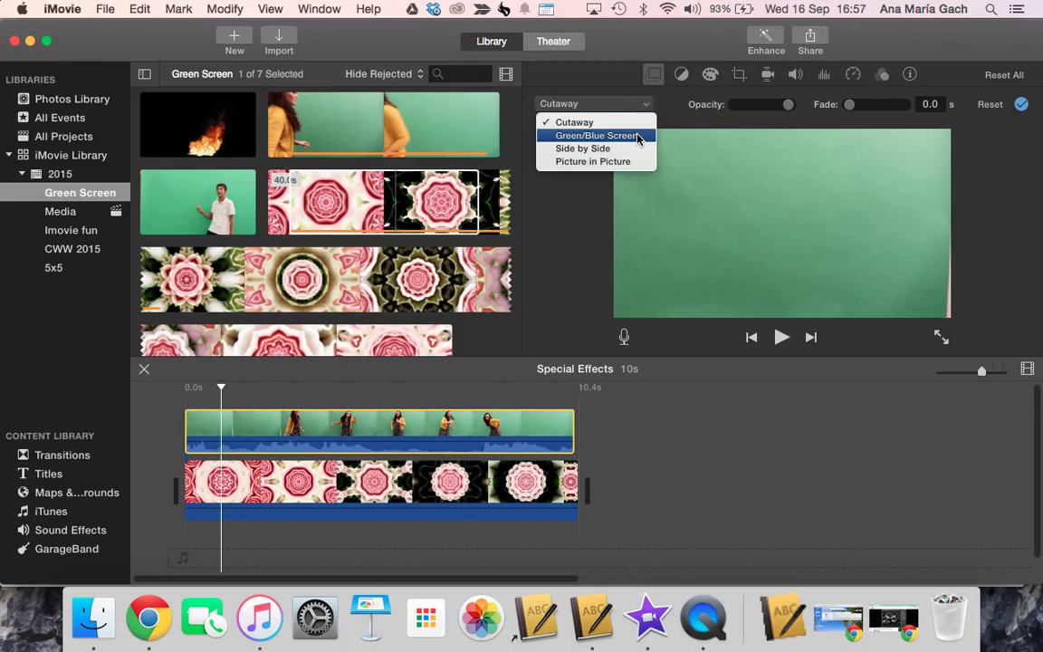
- Apply Green/Blue Screen keying to the dancer overlay and check a frame showing her over the roses
left_click(571, 122)
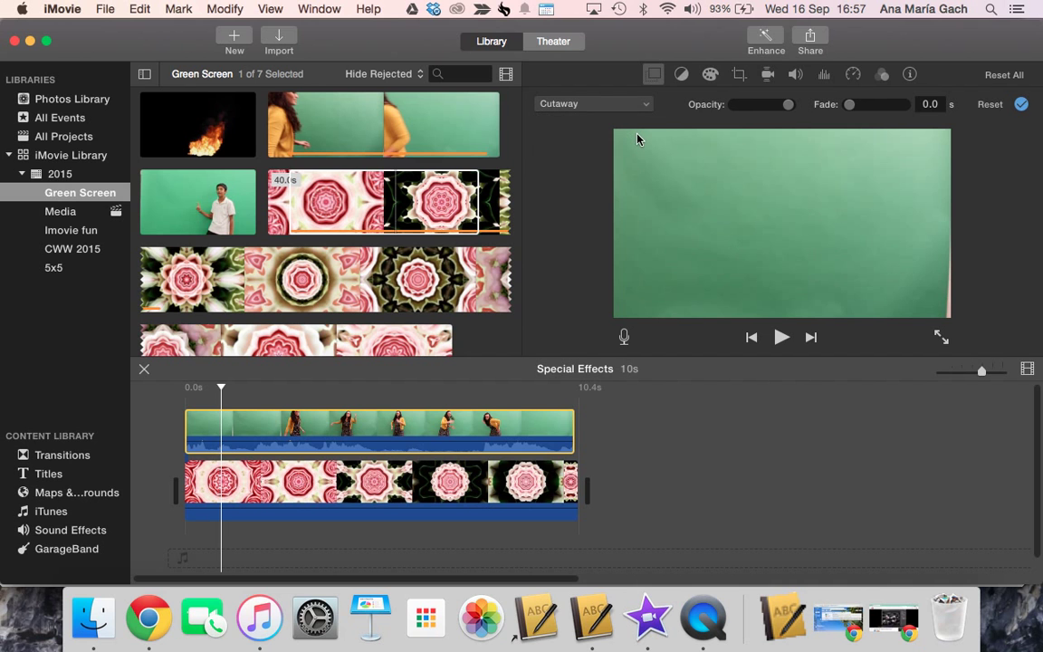
left_click(593, 103)
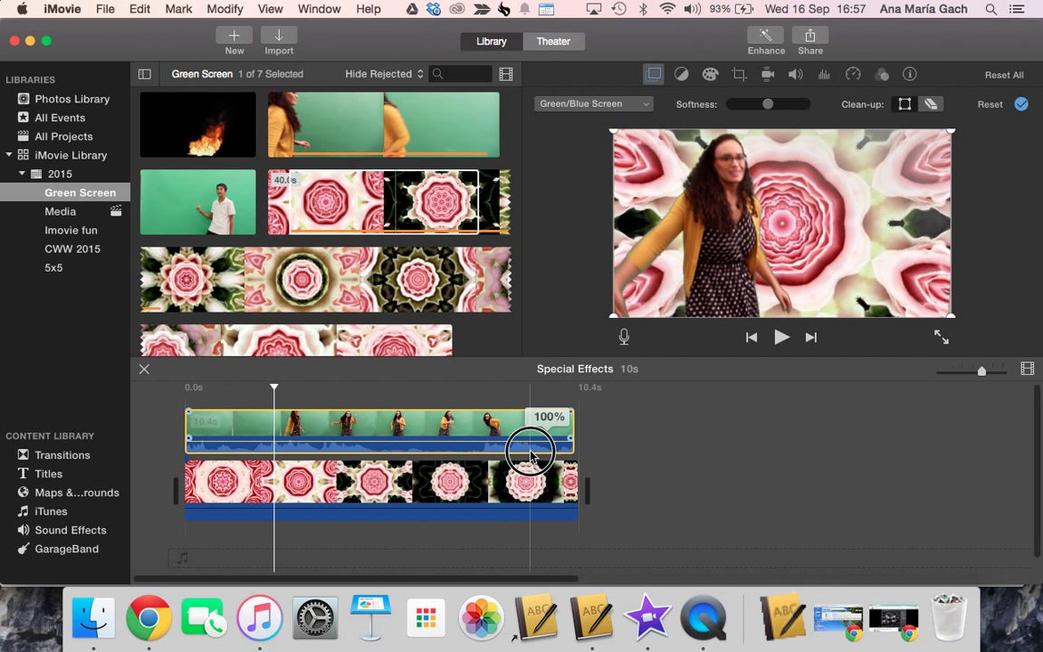
left_click(782, 337)
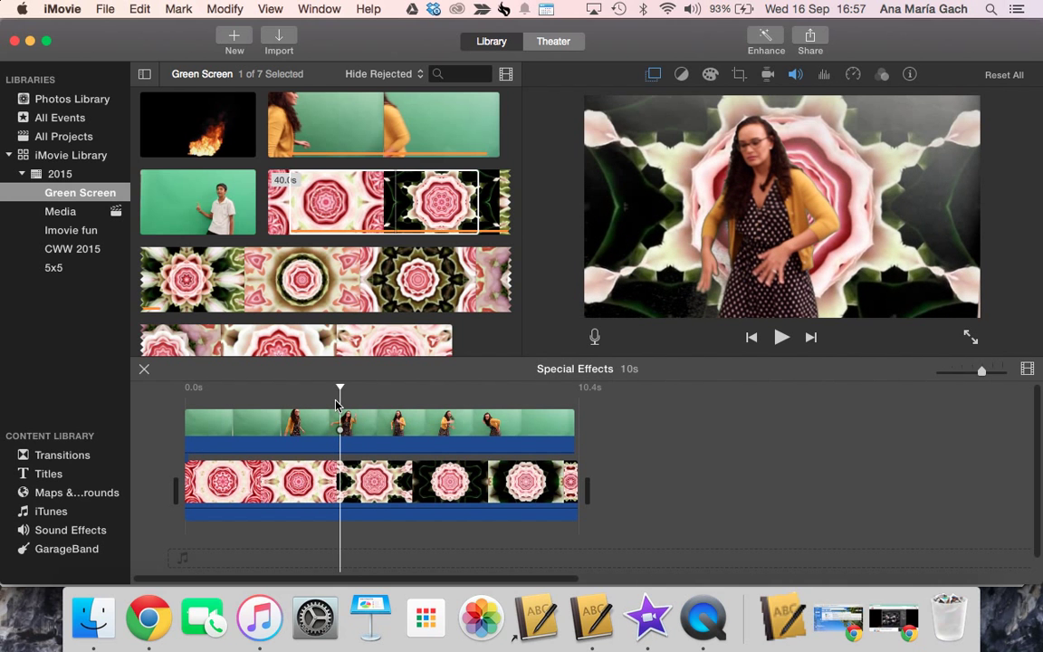
left_click(782, 337)
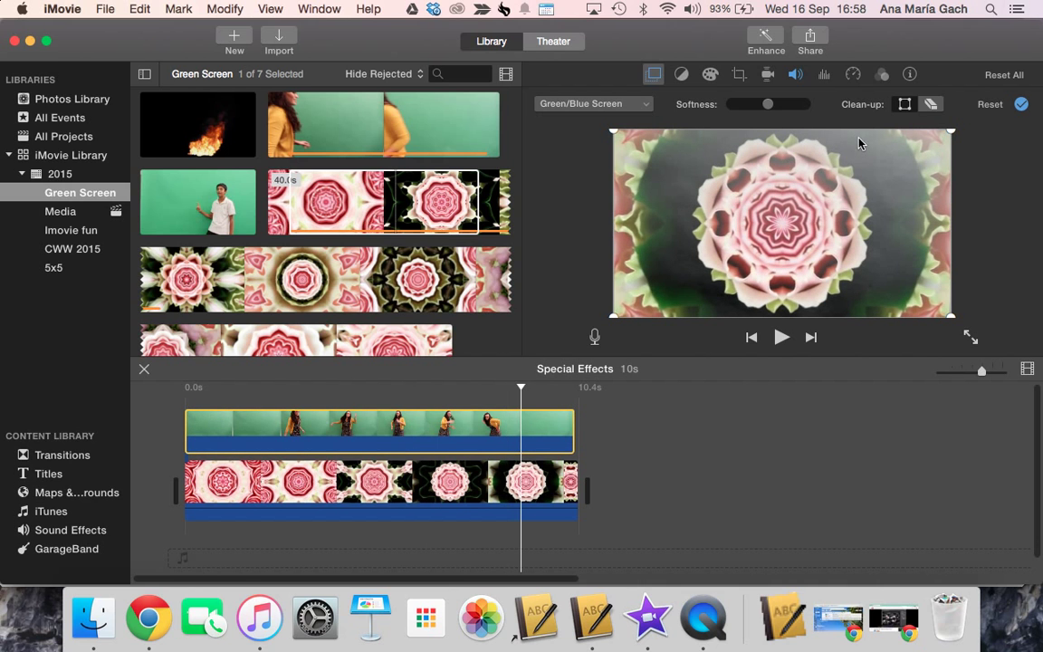
- Erase the leftover green haze with Clean-up and return the playhead near the clip start
left_click(931, 103)
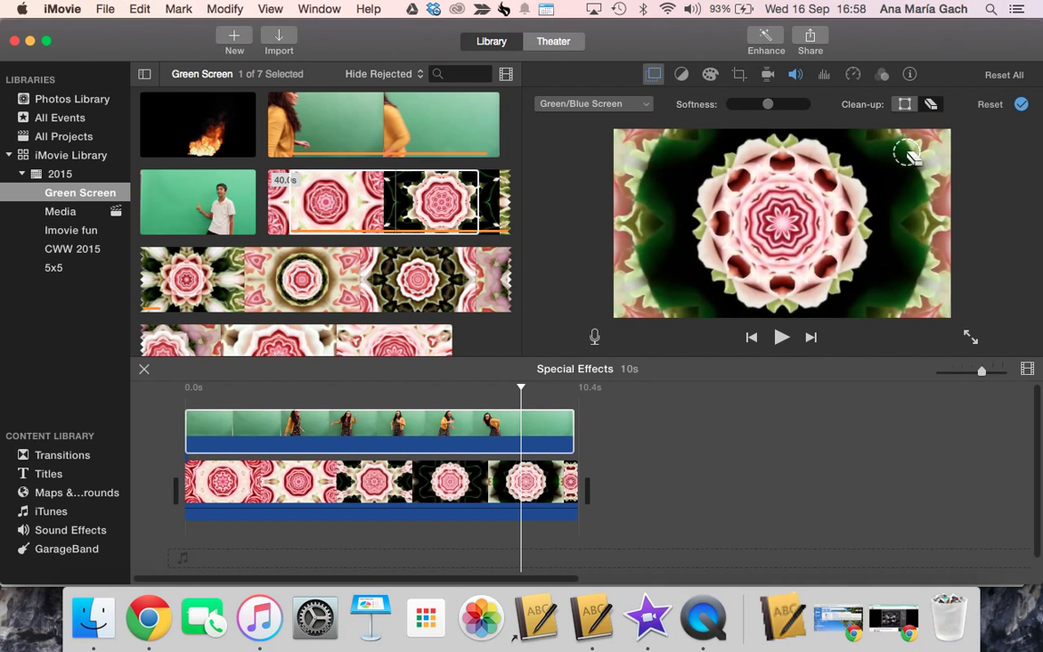
mouse_move(1032, 133)
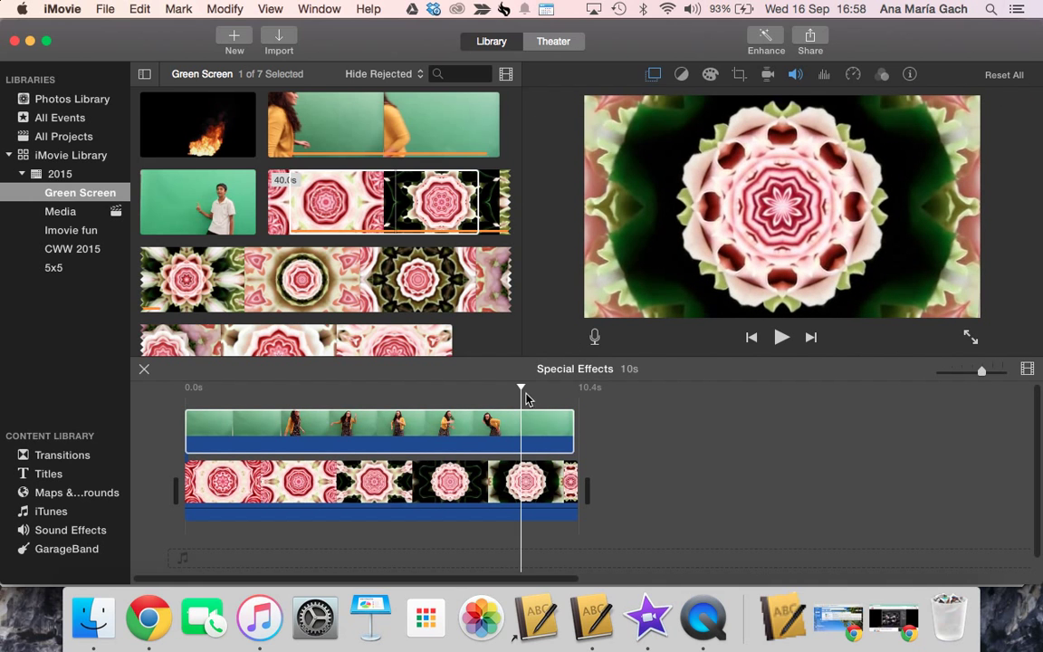
left_click(249, 430)
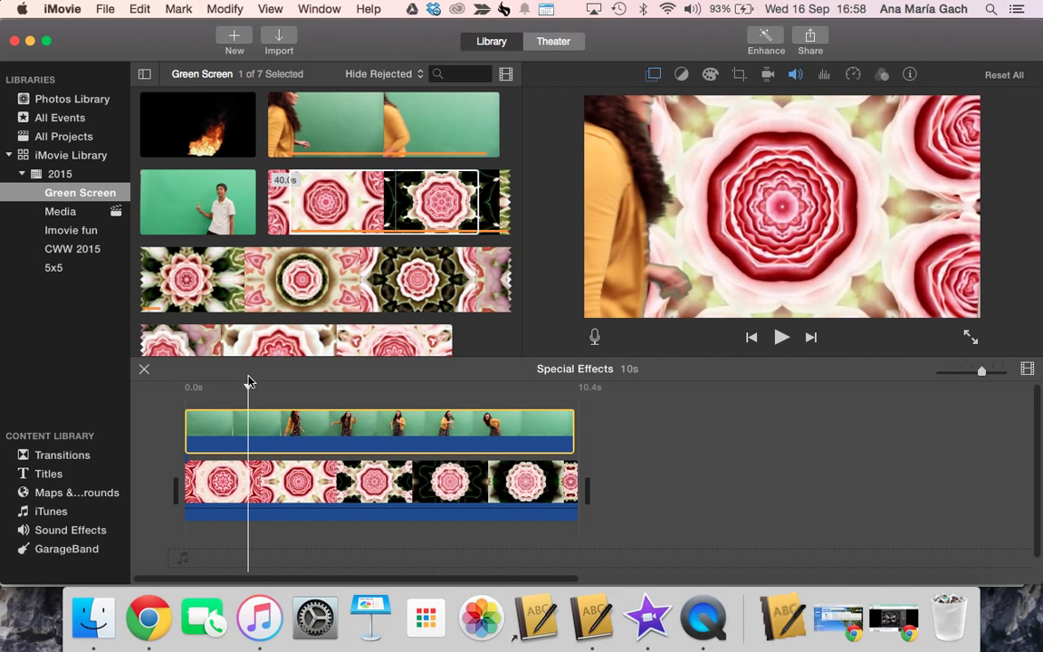
left_click(781, 336)
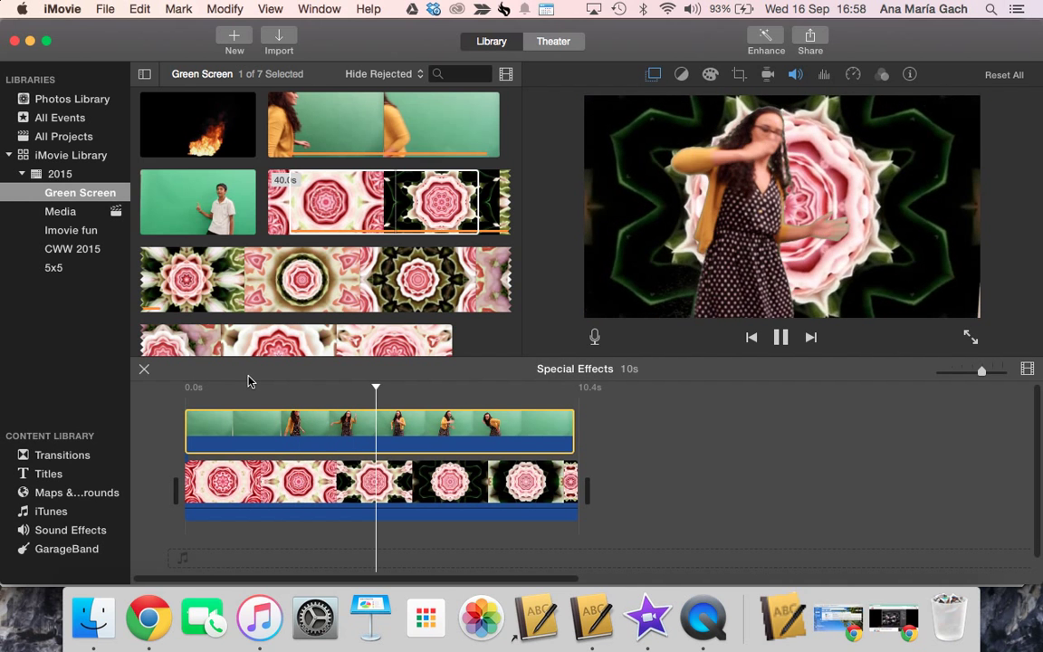
left_click(782, 337)
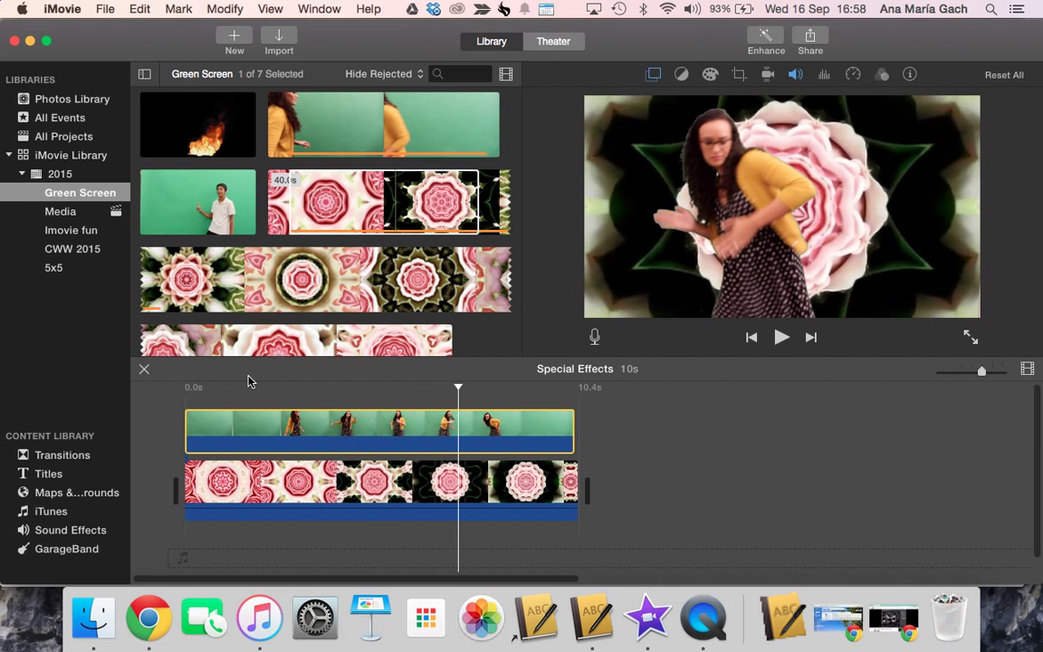